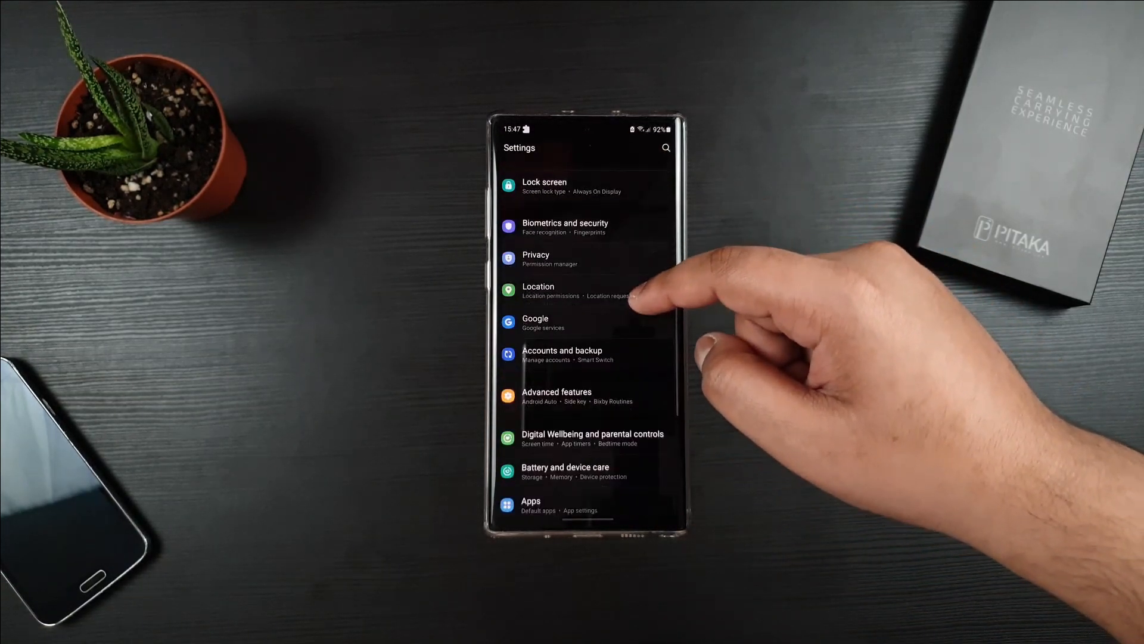
# Scroll to Apps and search the installed apps for 'find'
pyautogui.scroll(-3)
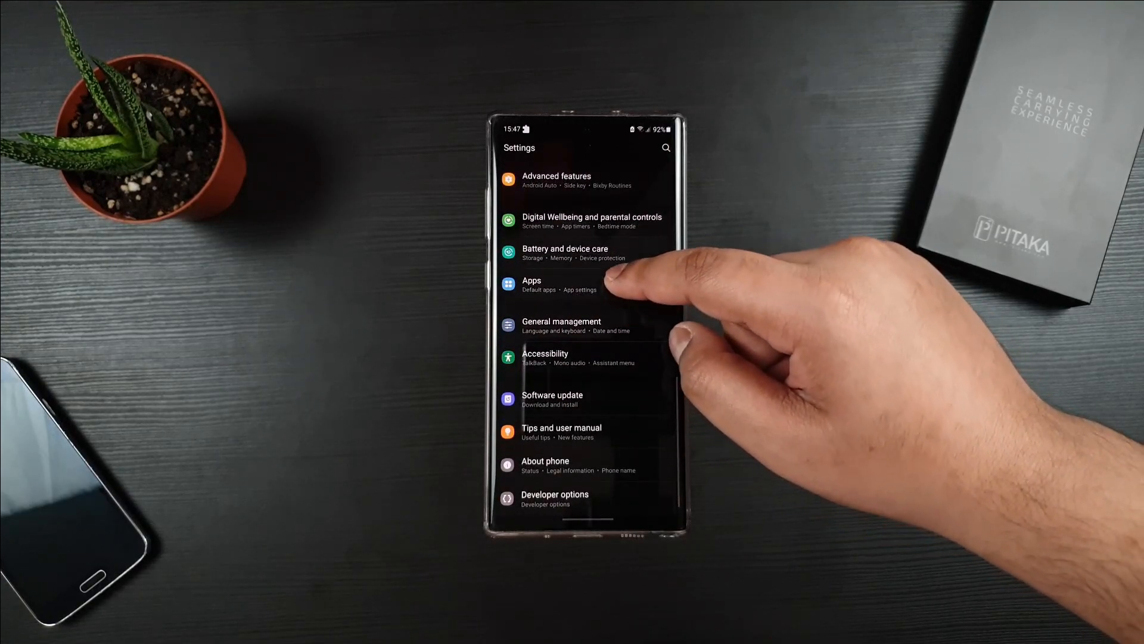
pyautogui.click(540, 284)
pyautogui.write('find')
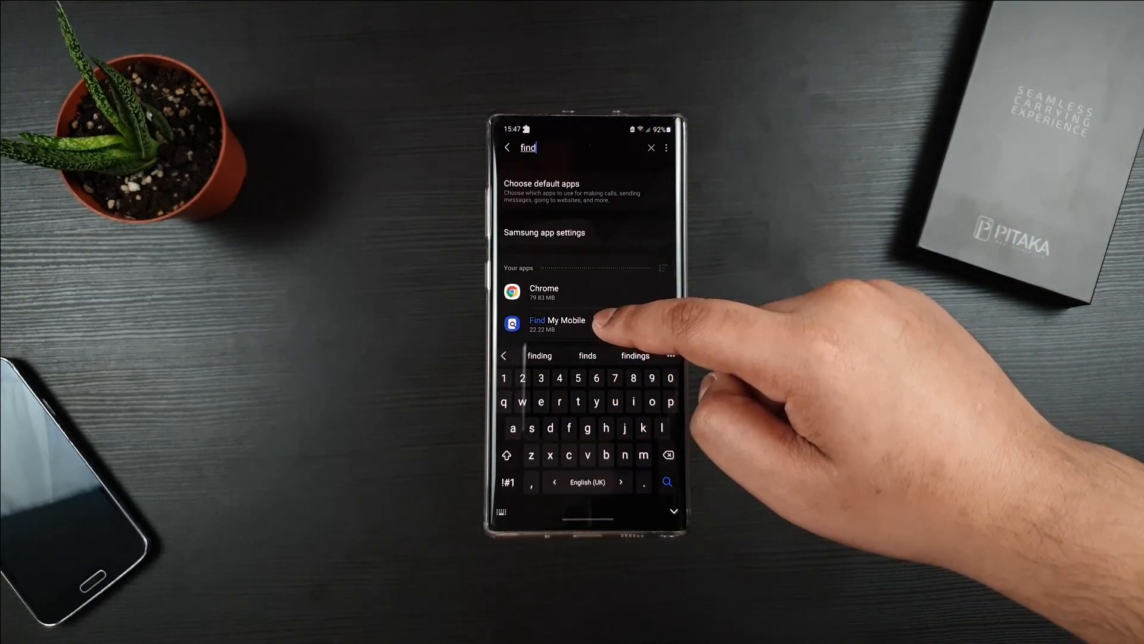
# Open Find My Mobile, check that its feature is on, and return to App info
pyautogui.click(556, 324)
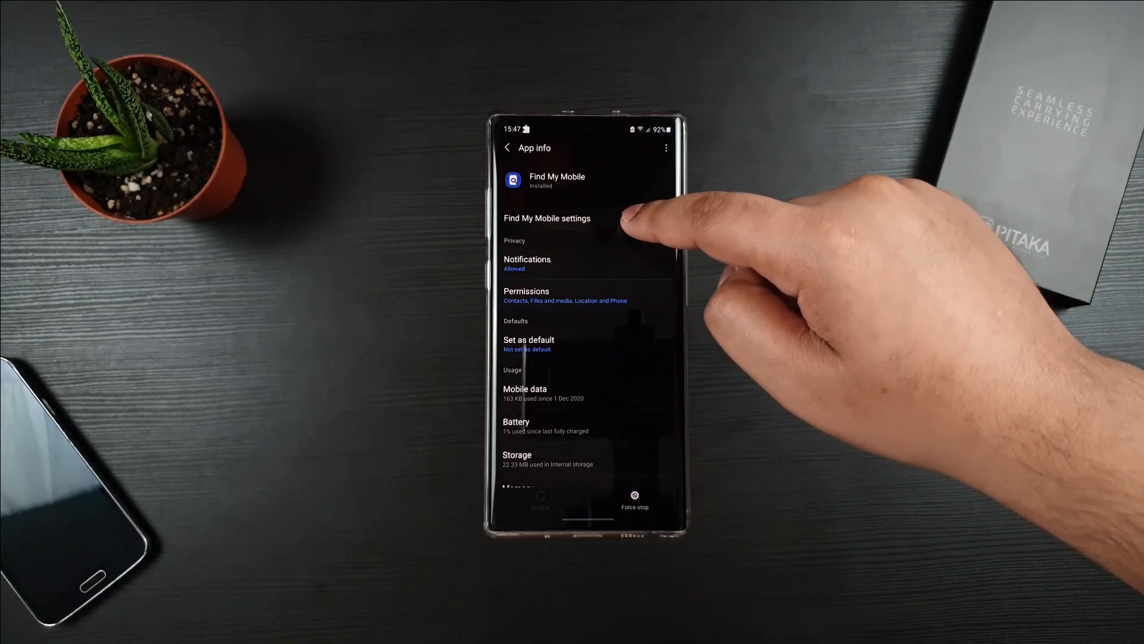
pyautogui.click(547, 218)
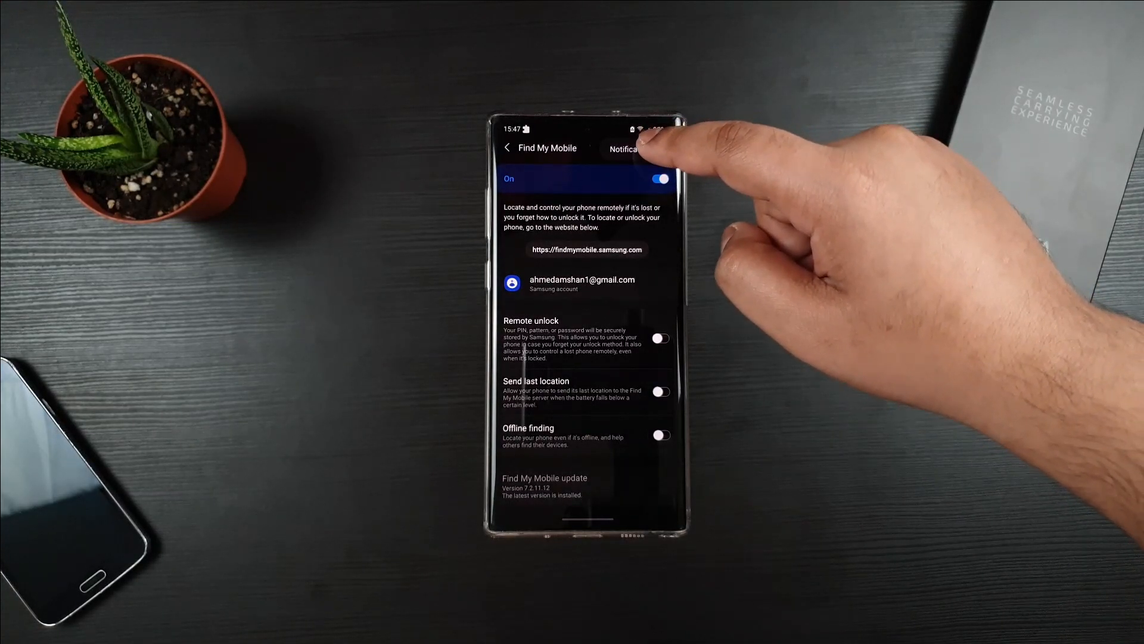
pyautogui.click(627, 148)
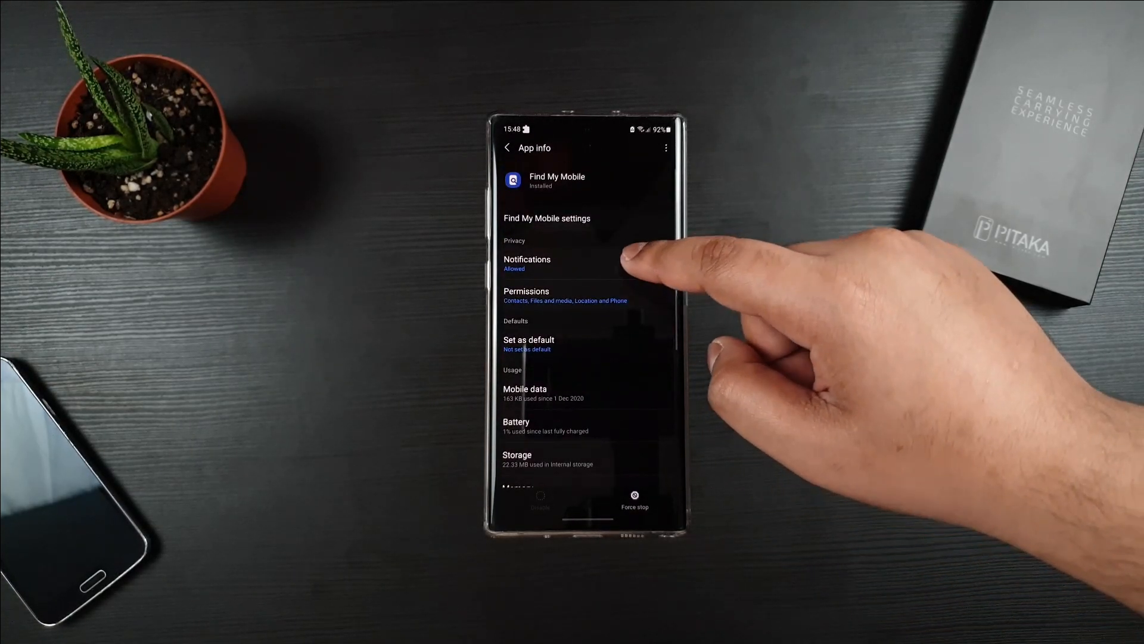
# Set Find My Mobile's Miscellaneous notifications to Silent with Minimise notifications kept on
pyautogui.click(526, 262)
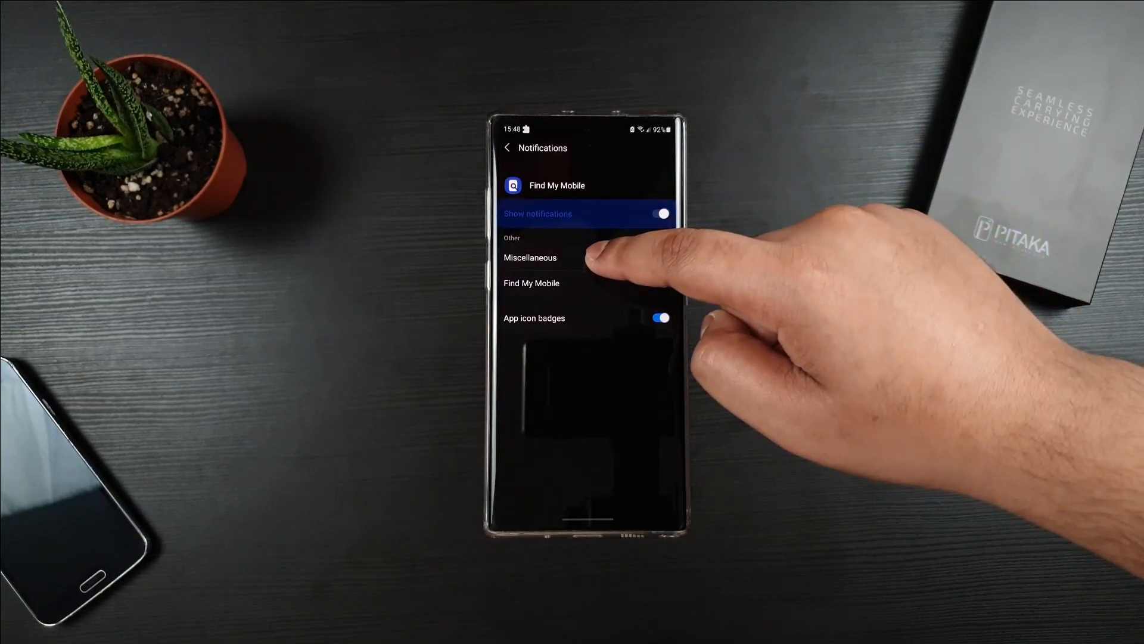
pyautogui.click(529, 258)
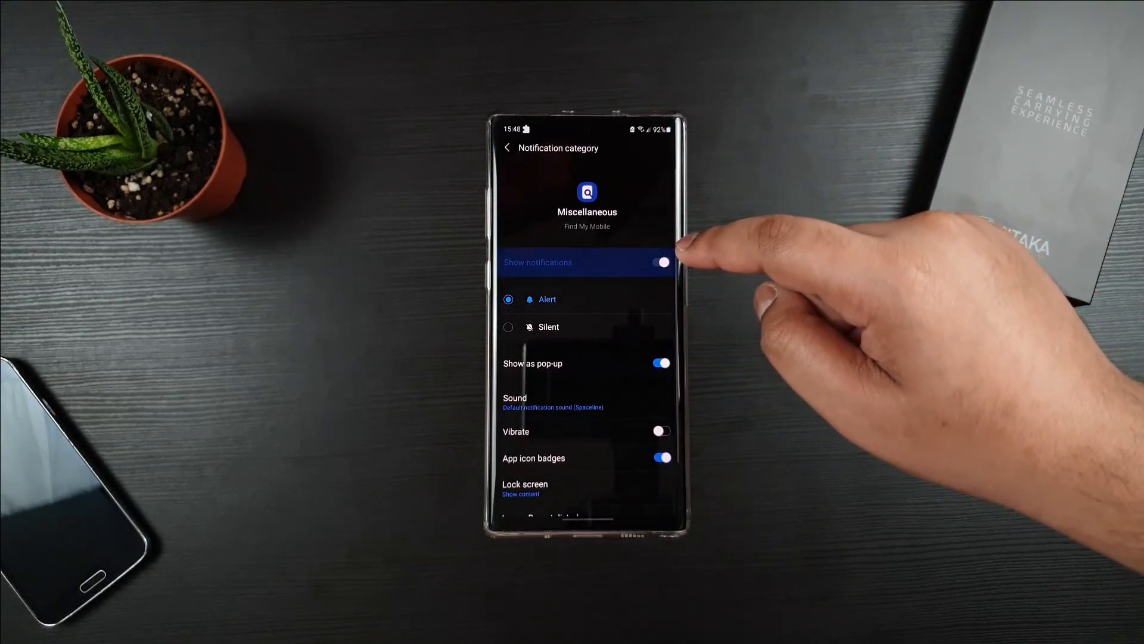
pyautogui.click(508, 327)
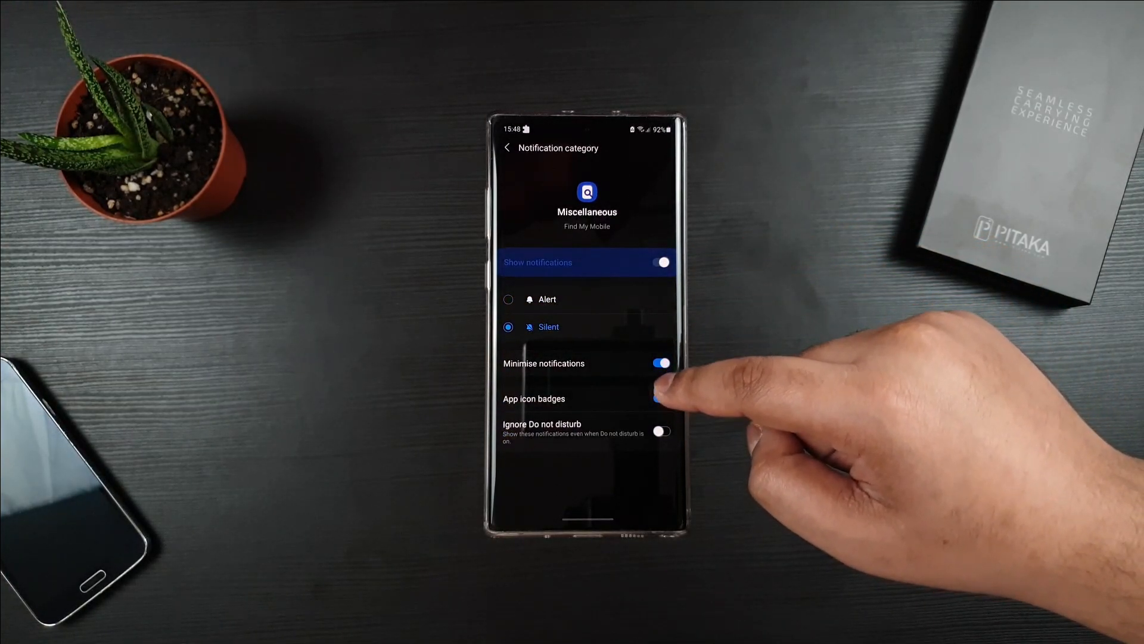
pyautogui.click(508, 148)
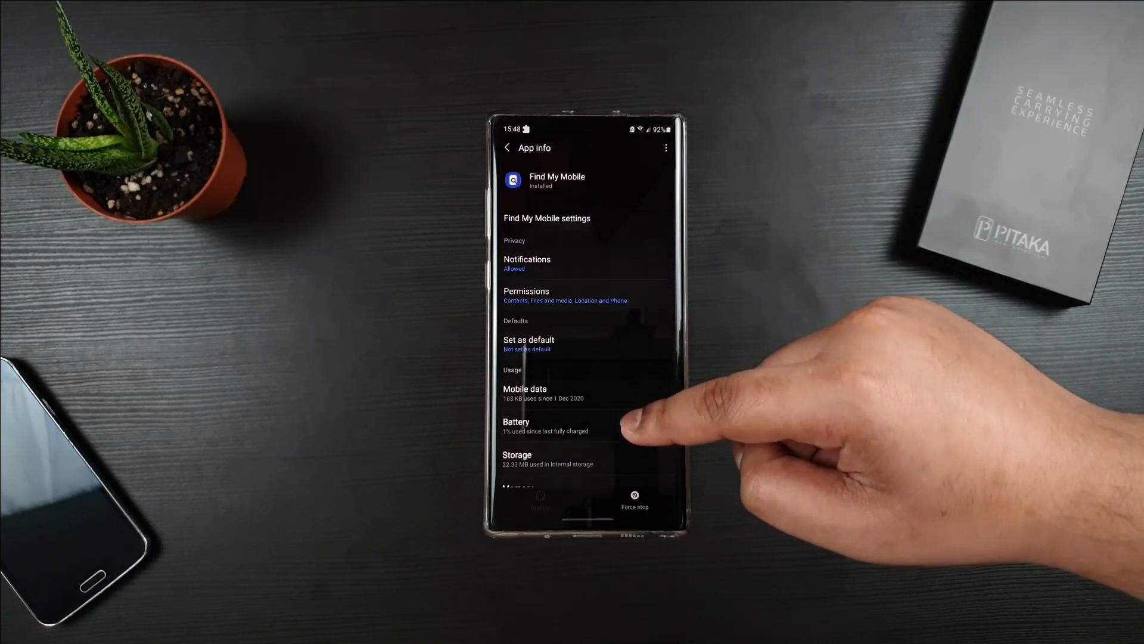
# Open Find My Mobile's Storage page, showing about 22 MB used
pyautogui.scroll(-3)
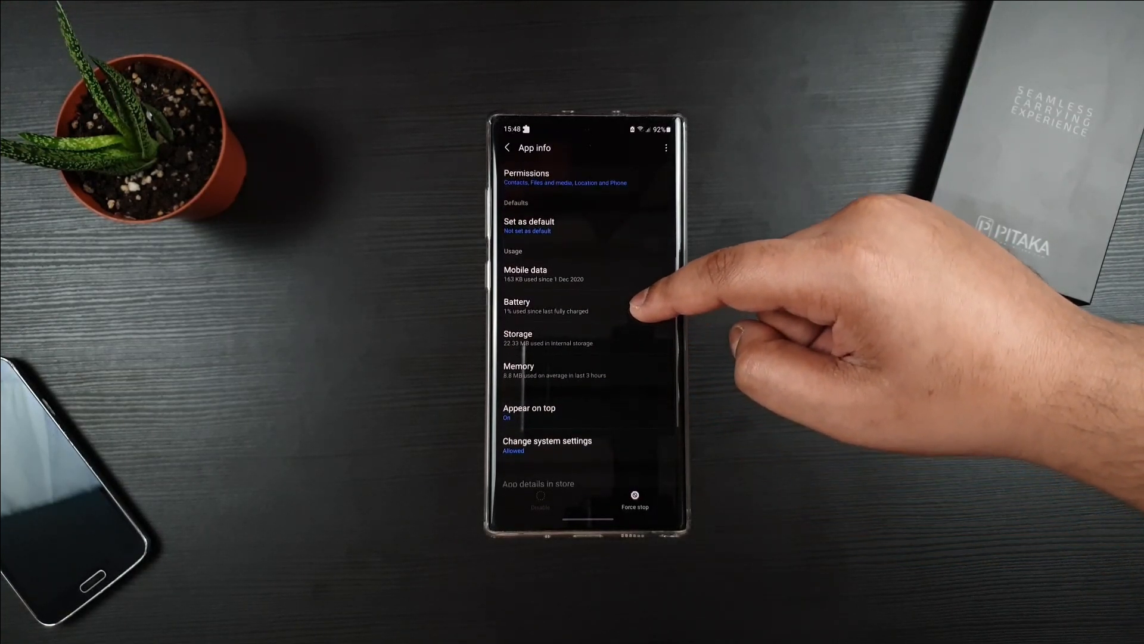
pyautogui.click(545, 306)
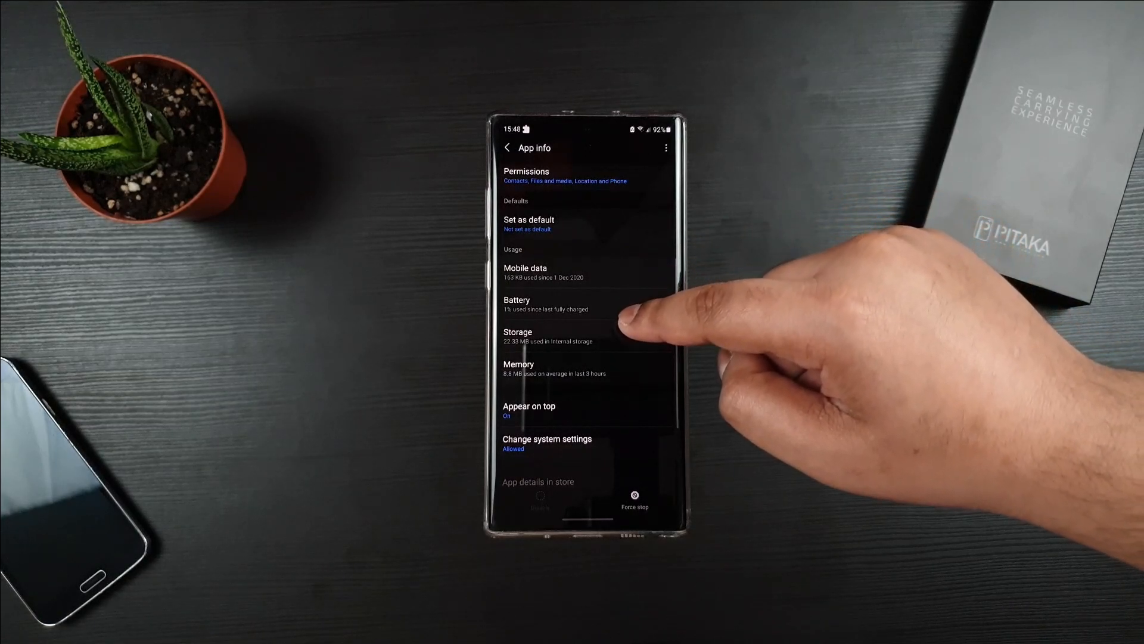
pyautogui.scroll(-3)
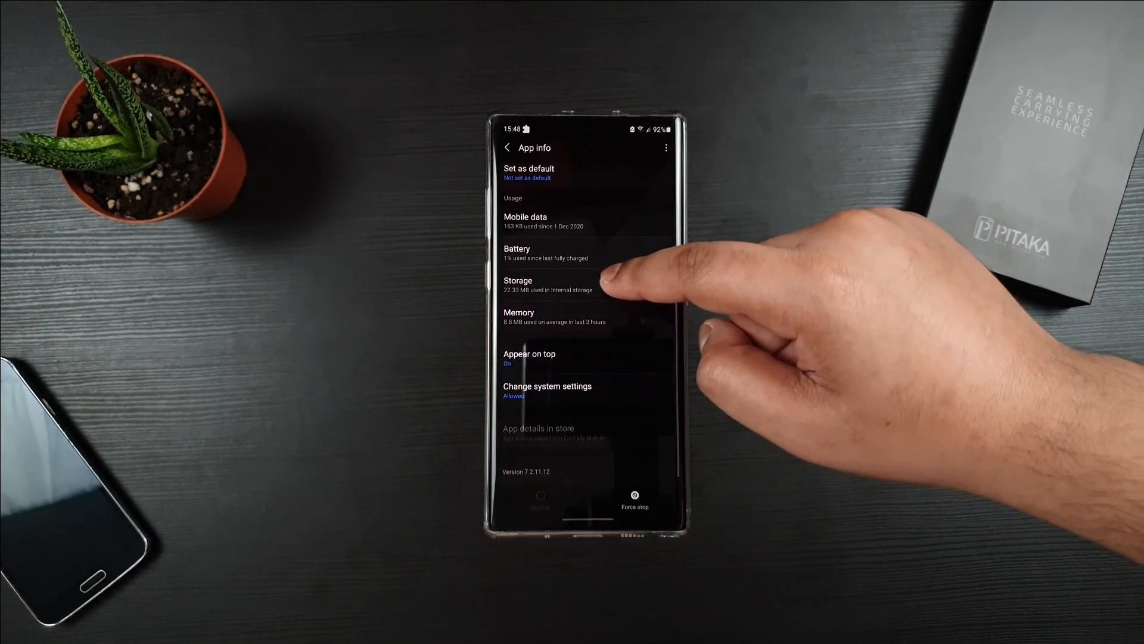
pyautogui.click(535, 284)
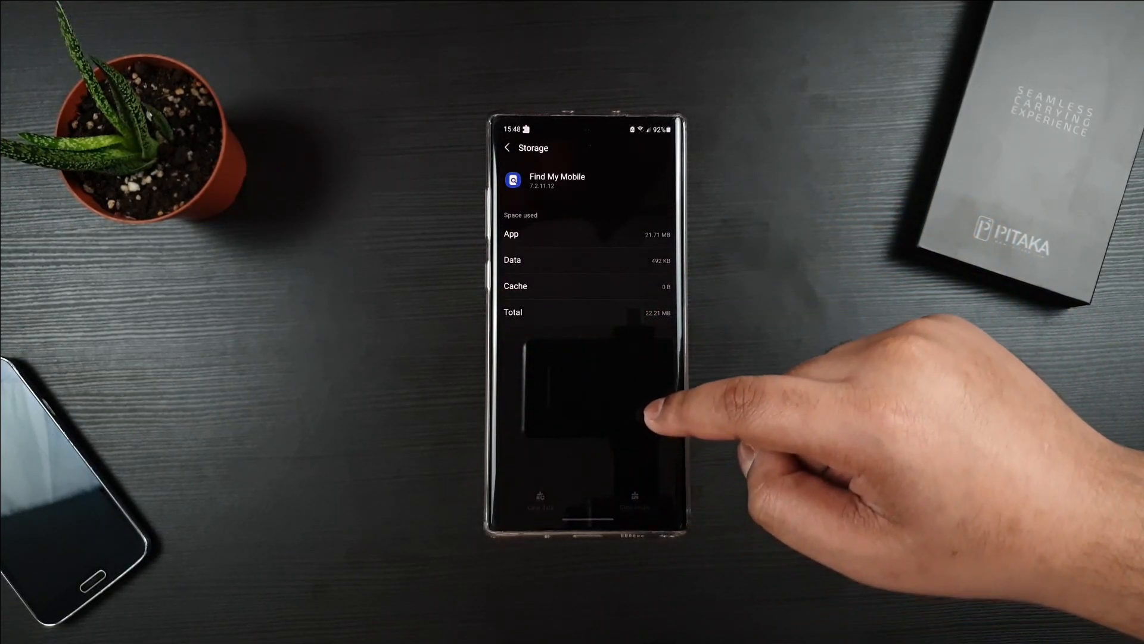
# Clear Find My Mobile's cache to 0 B and go back to App info
pyautogui.click(507, 147)
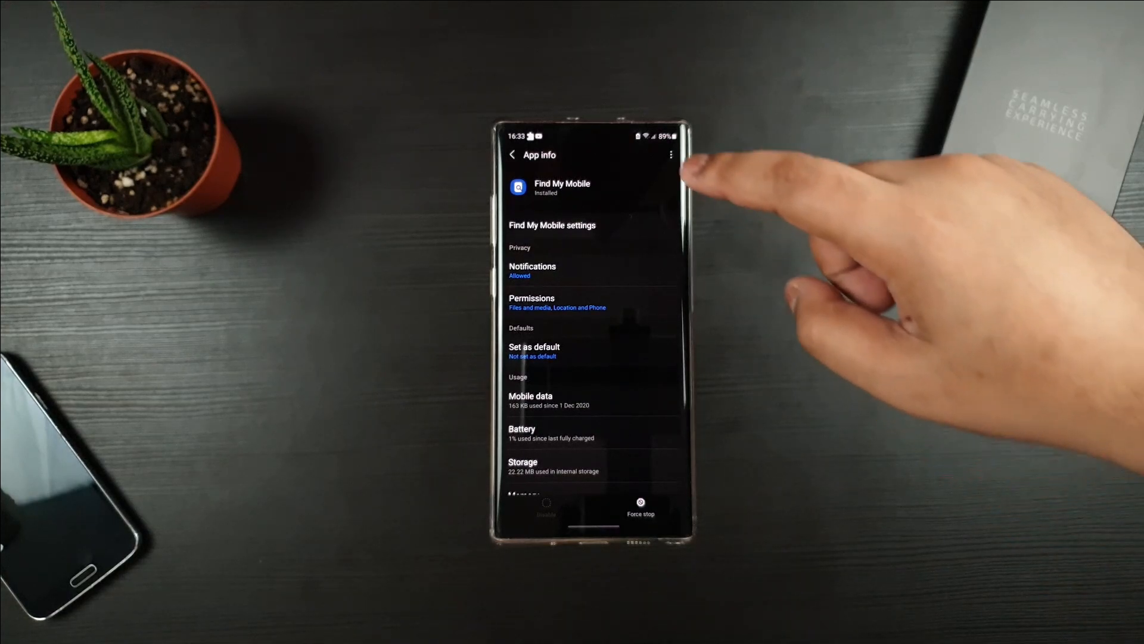
# Uninstall Find My Mobile's updates and confirm restoring the factory version
pyautogui.click(670, 155)
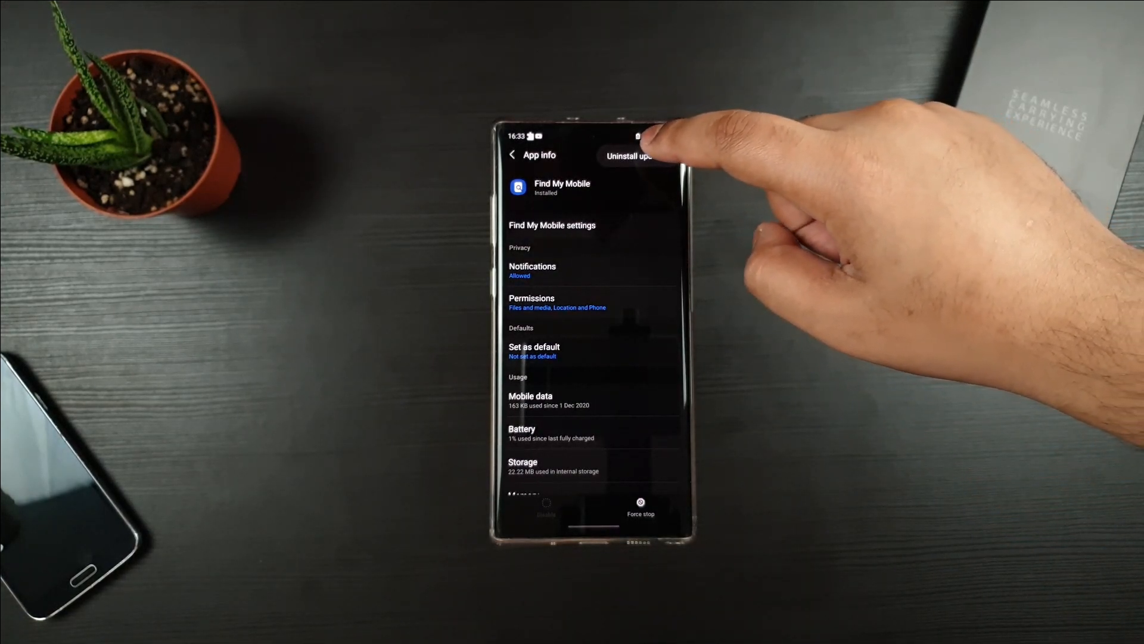
pyautogui.click(632, 155)
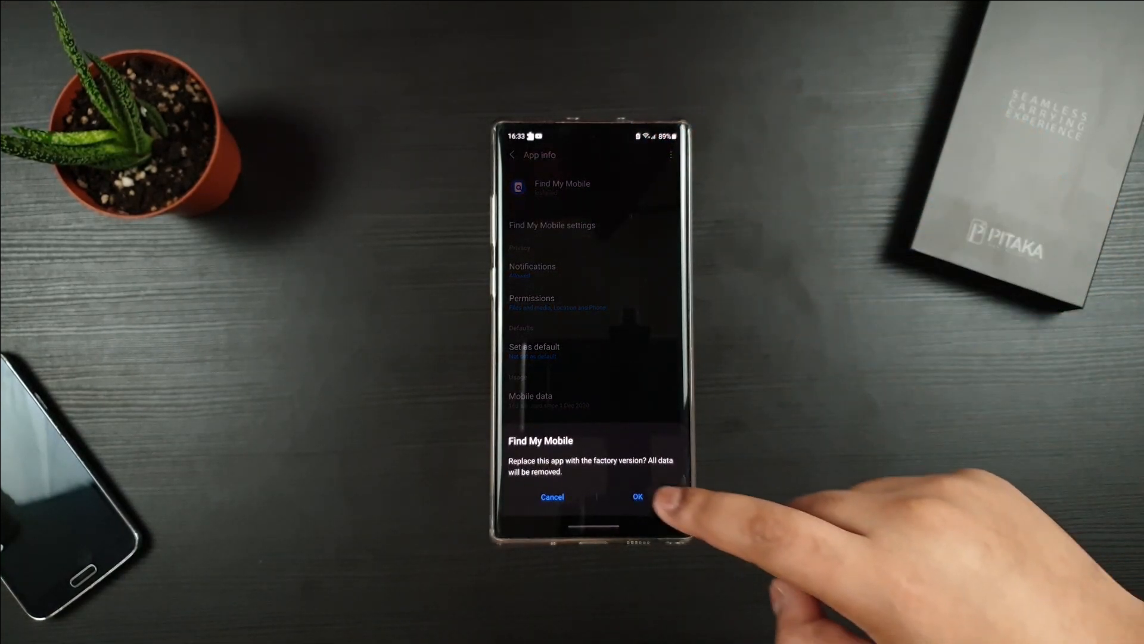
pyautogui.click(638, 496)
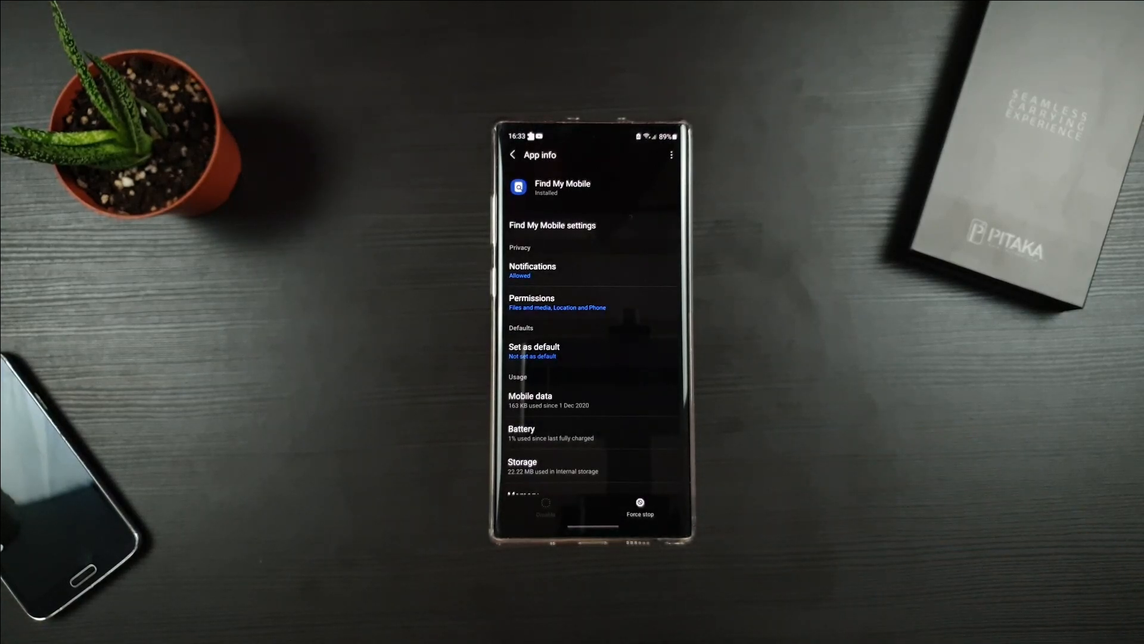